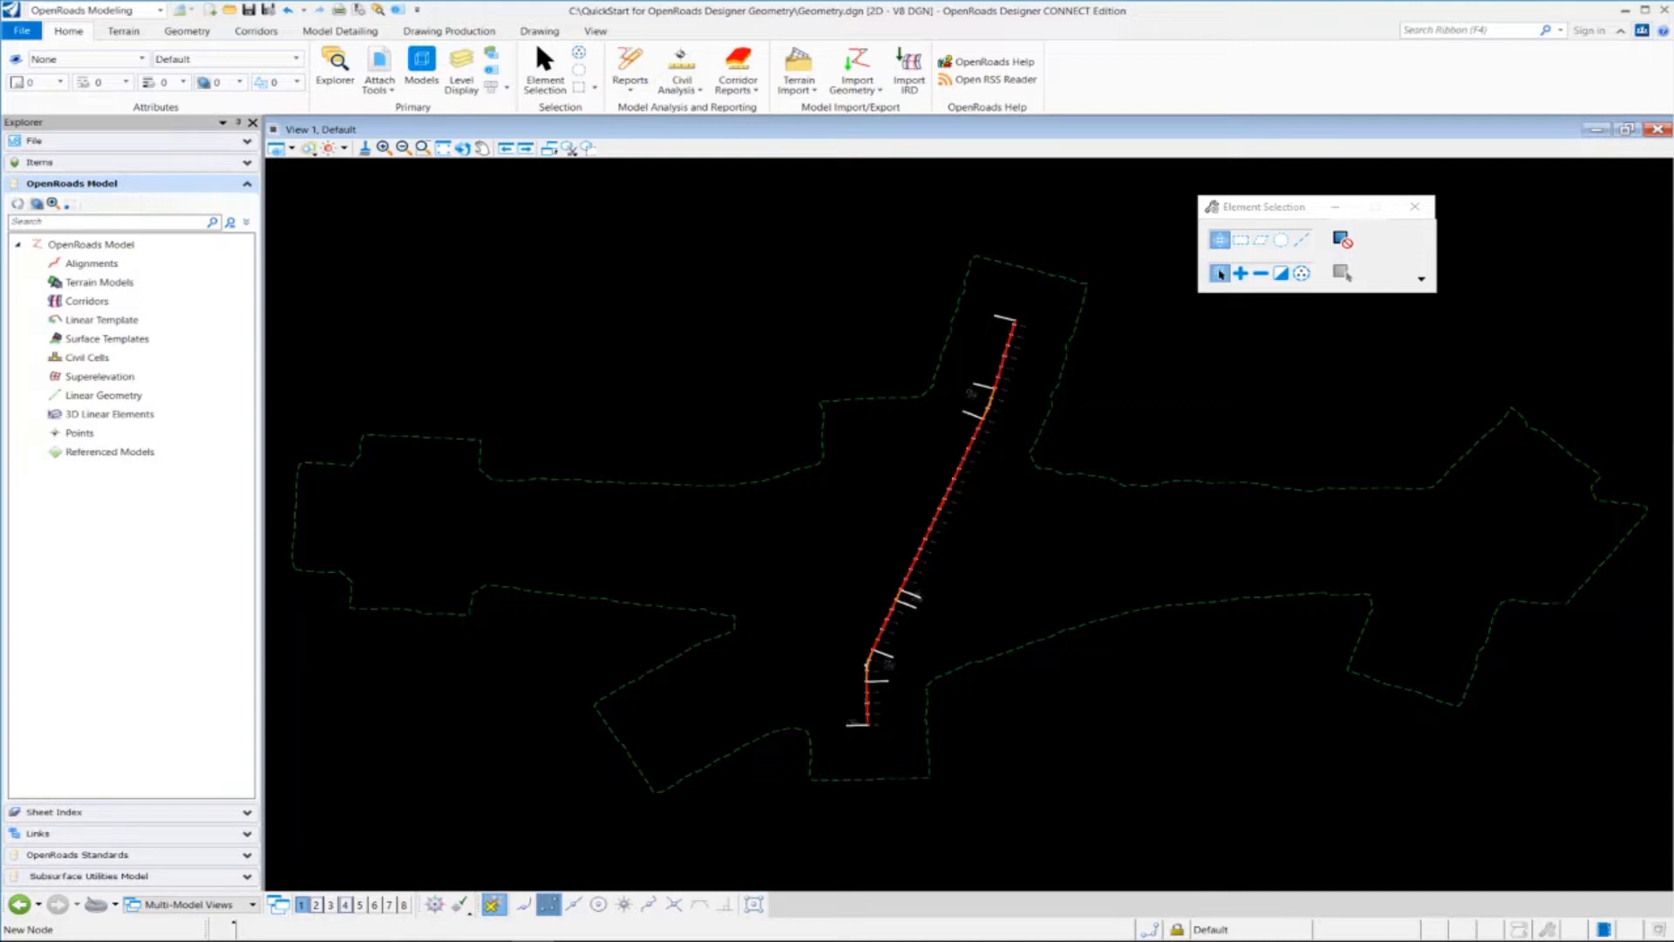
mouse_move(1064, 616)
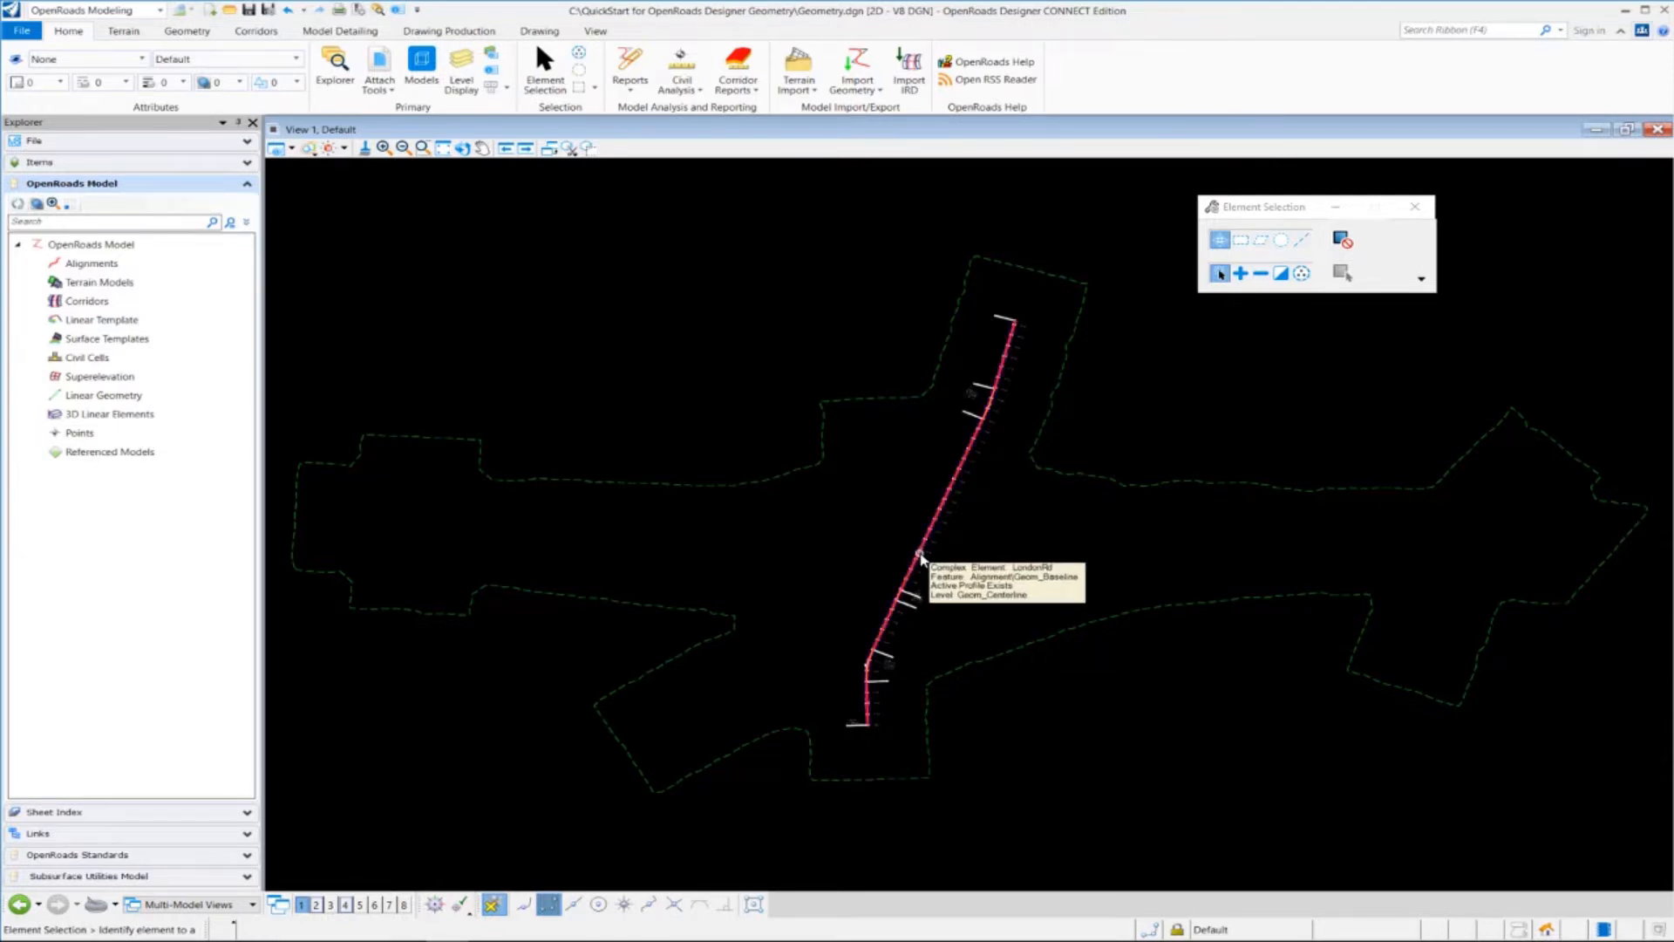
Step: Select the LondonRd alignment in View 1 to bring up its context toolbar
left_click(919, 548)
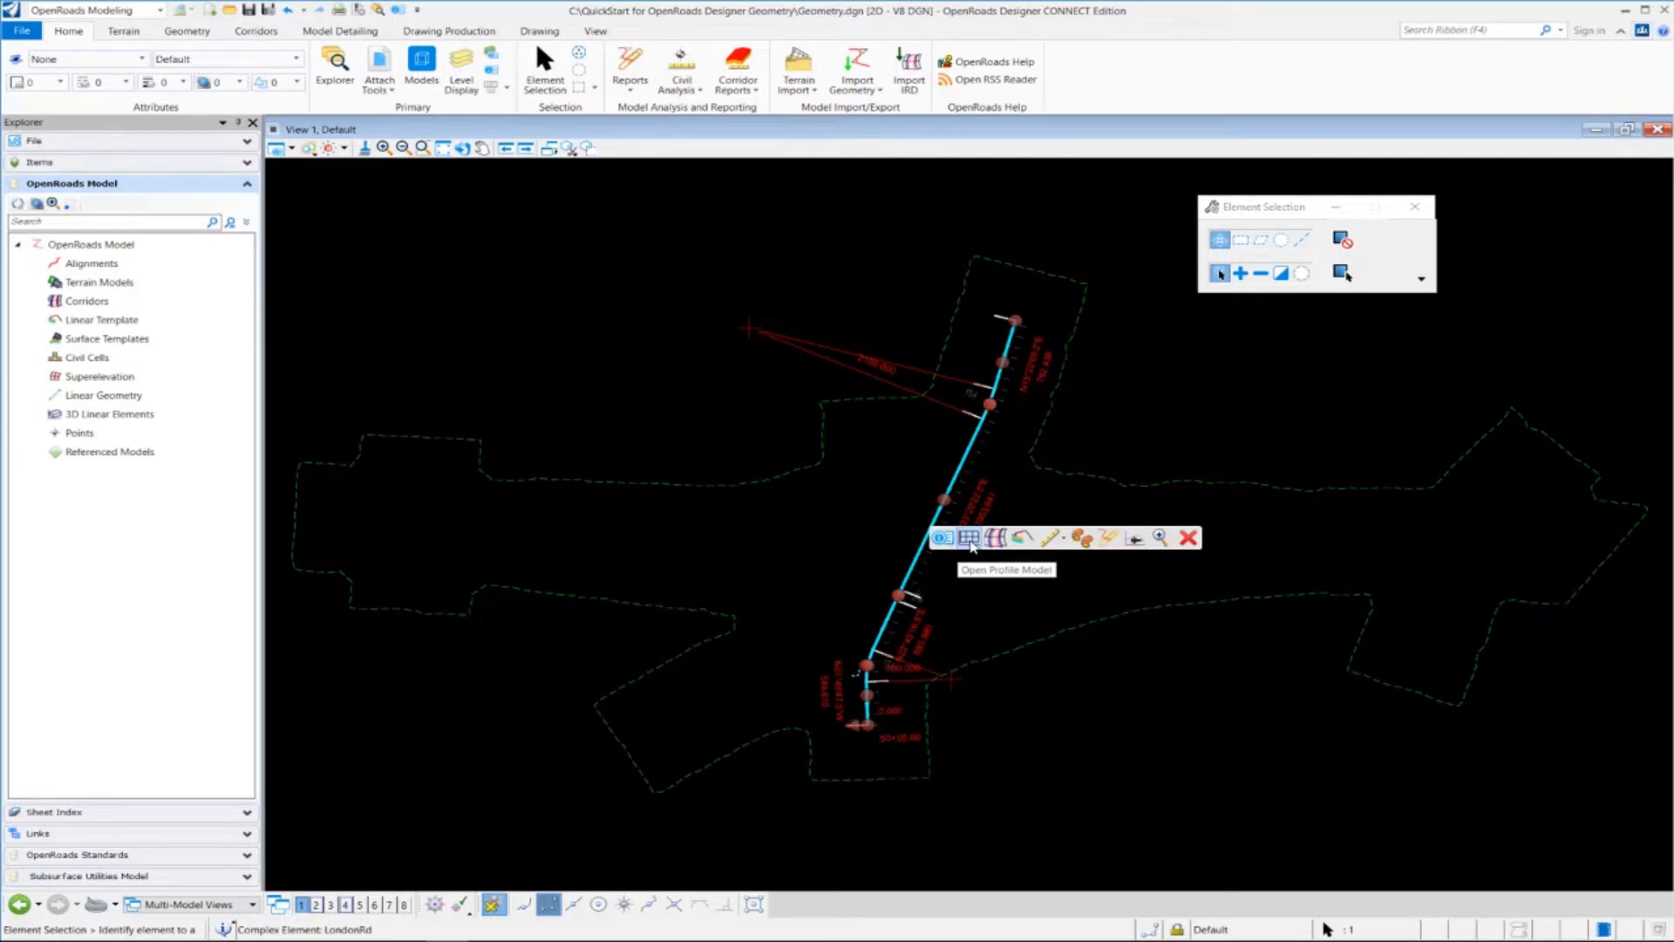
Step: Open the LondonRd profile model and display it in View 4
left_click(966, 537)
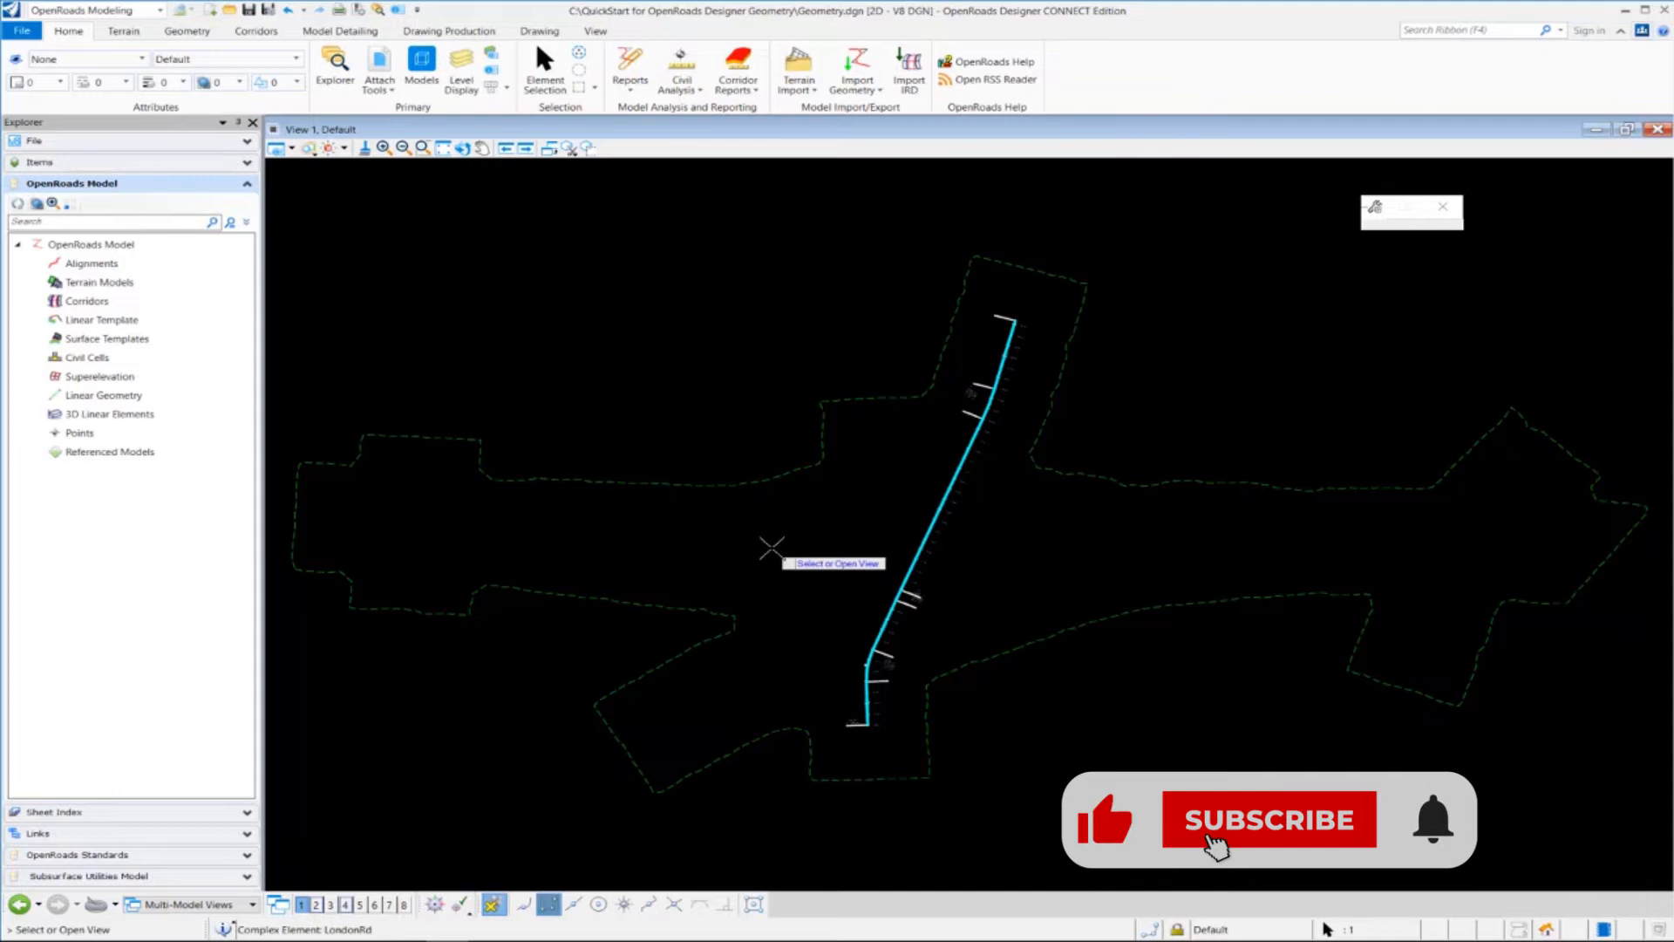
left_click(1268, 820)
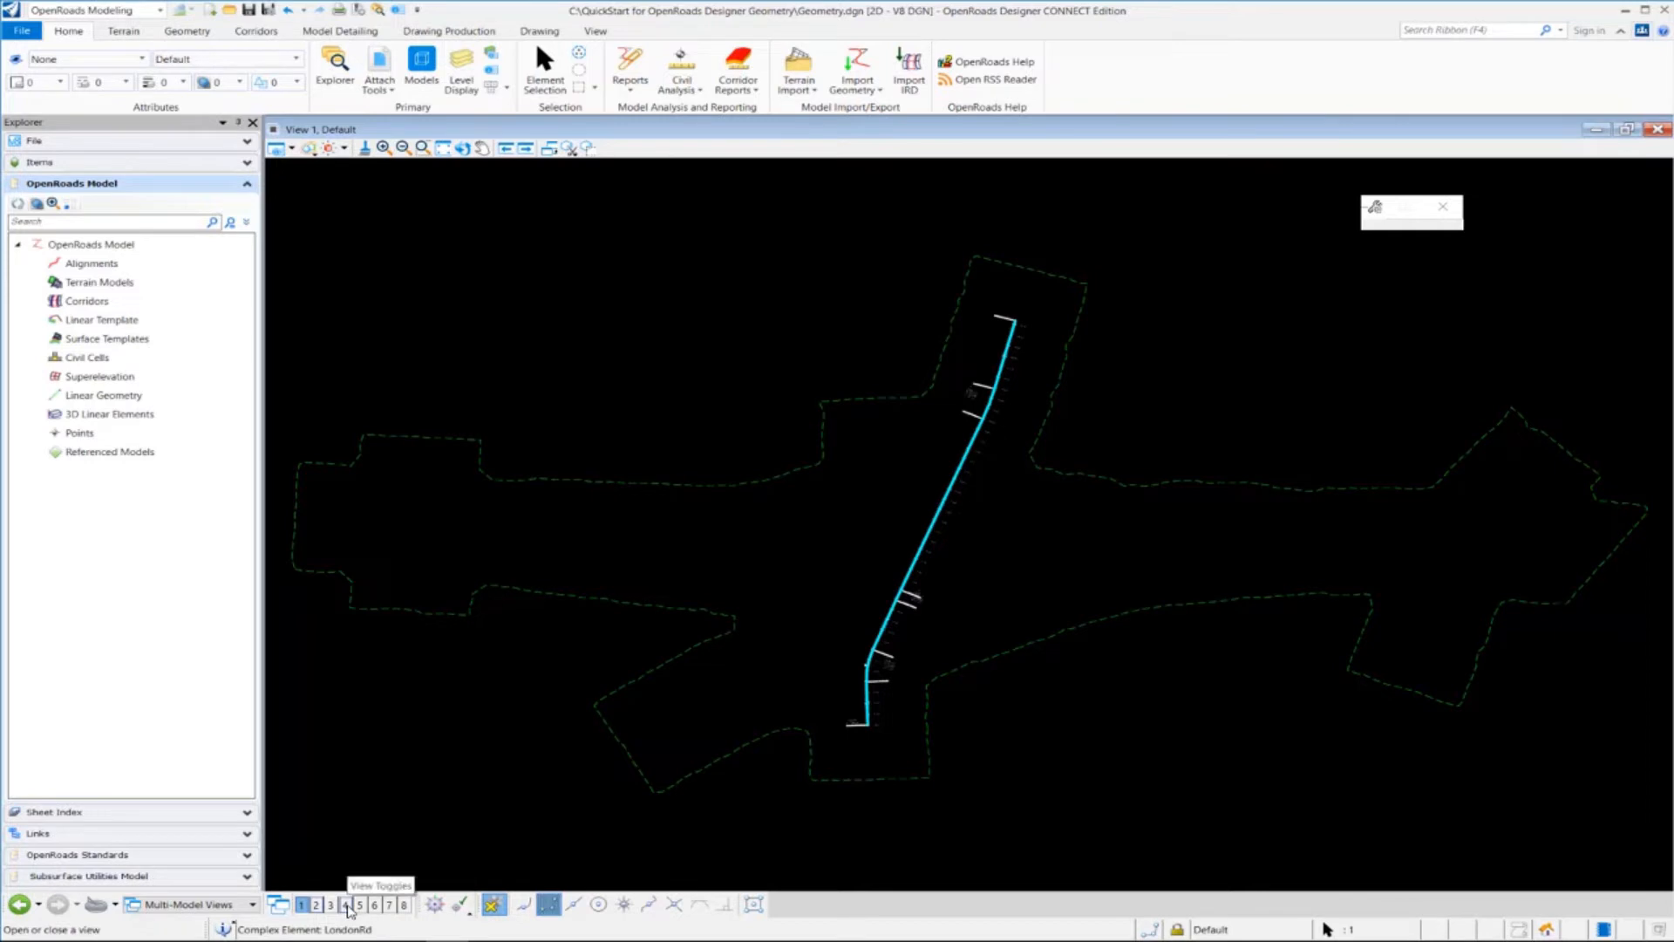
left_click(345, 905)
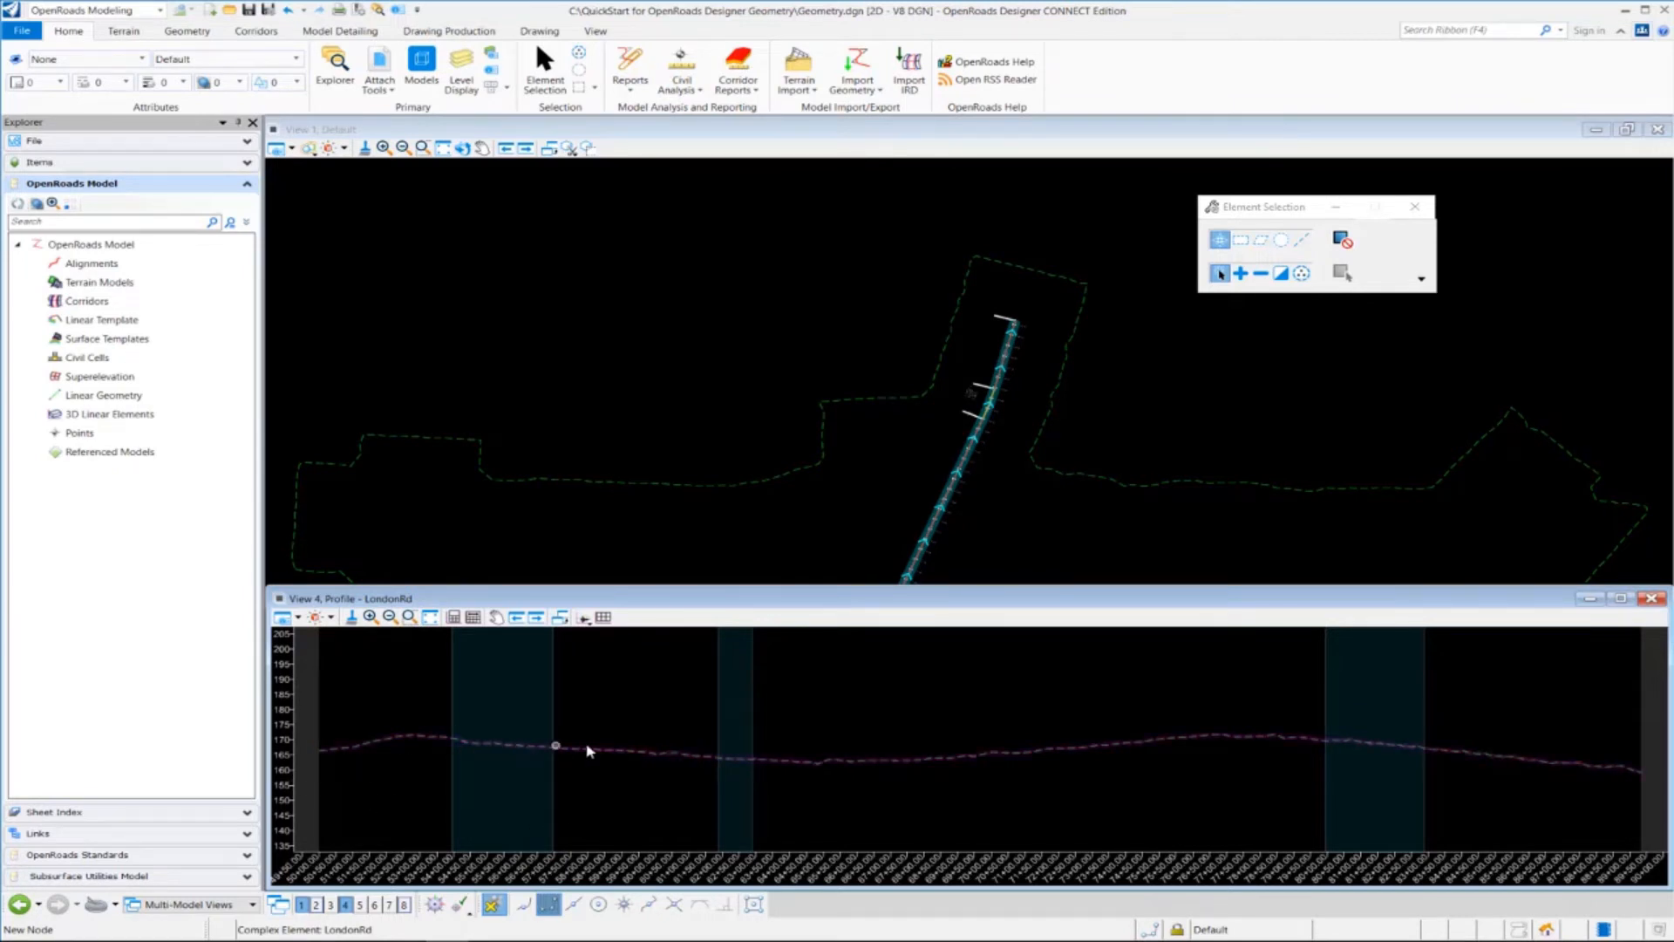
mouse_move(863, 761)
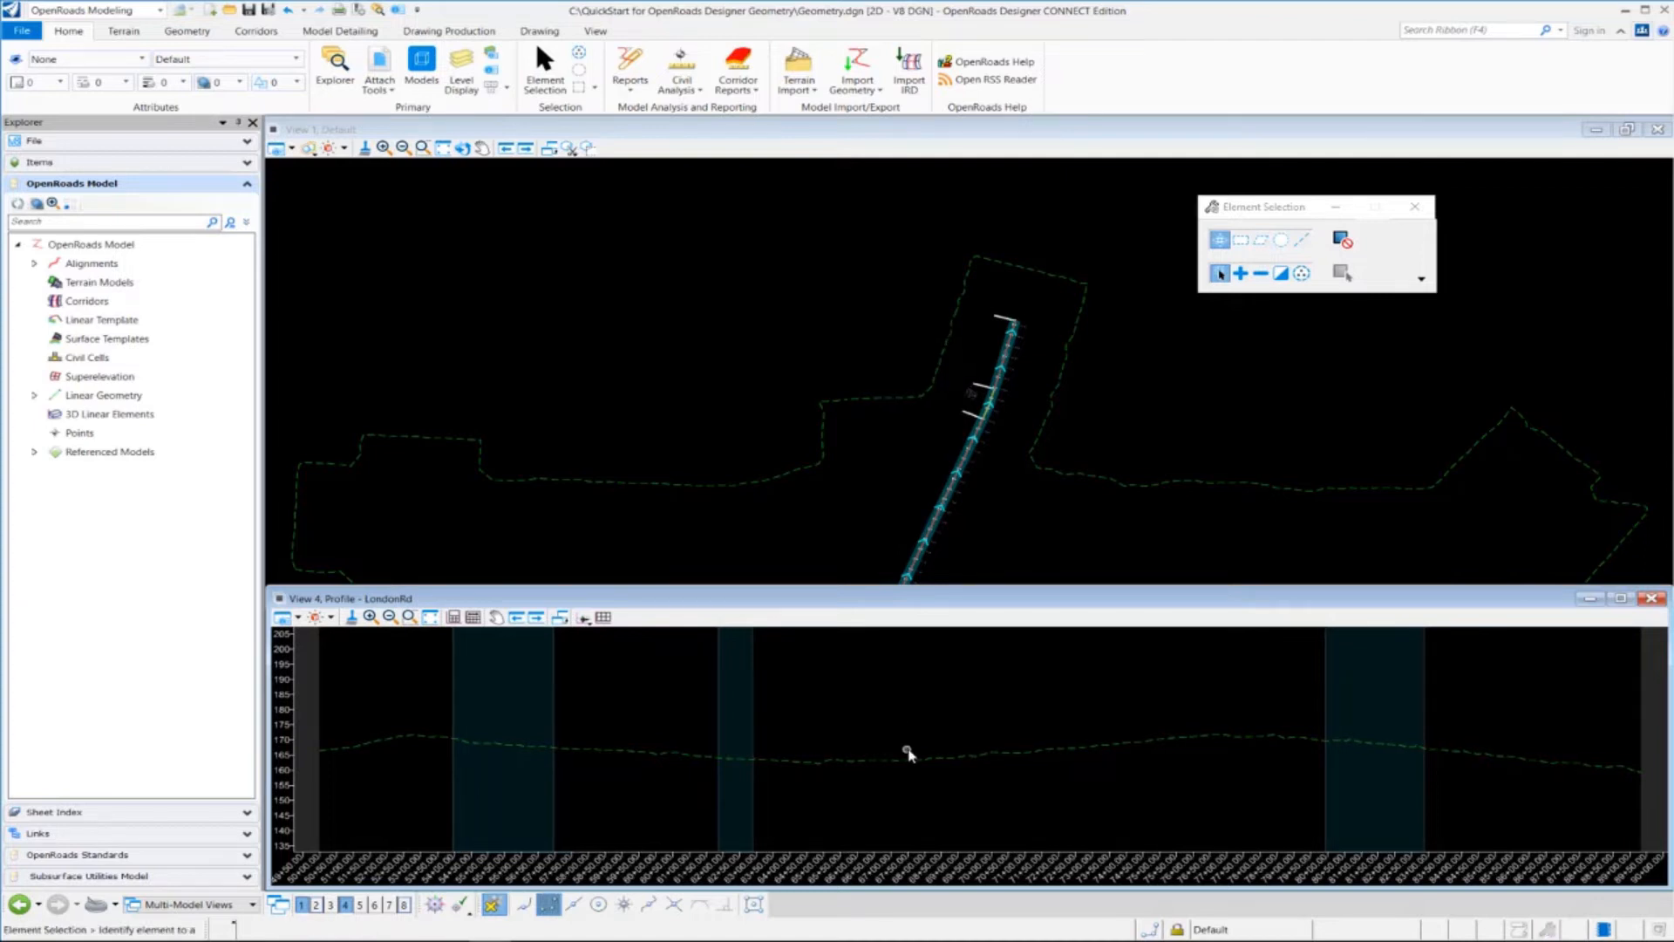
mouse_move(841, 729)
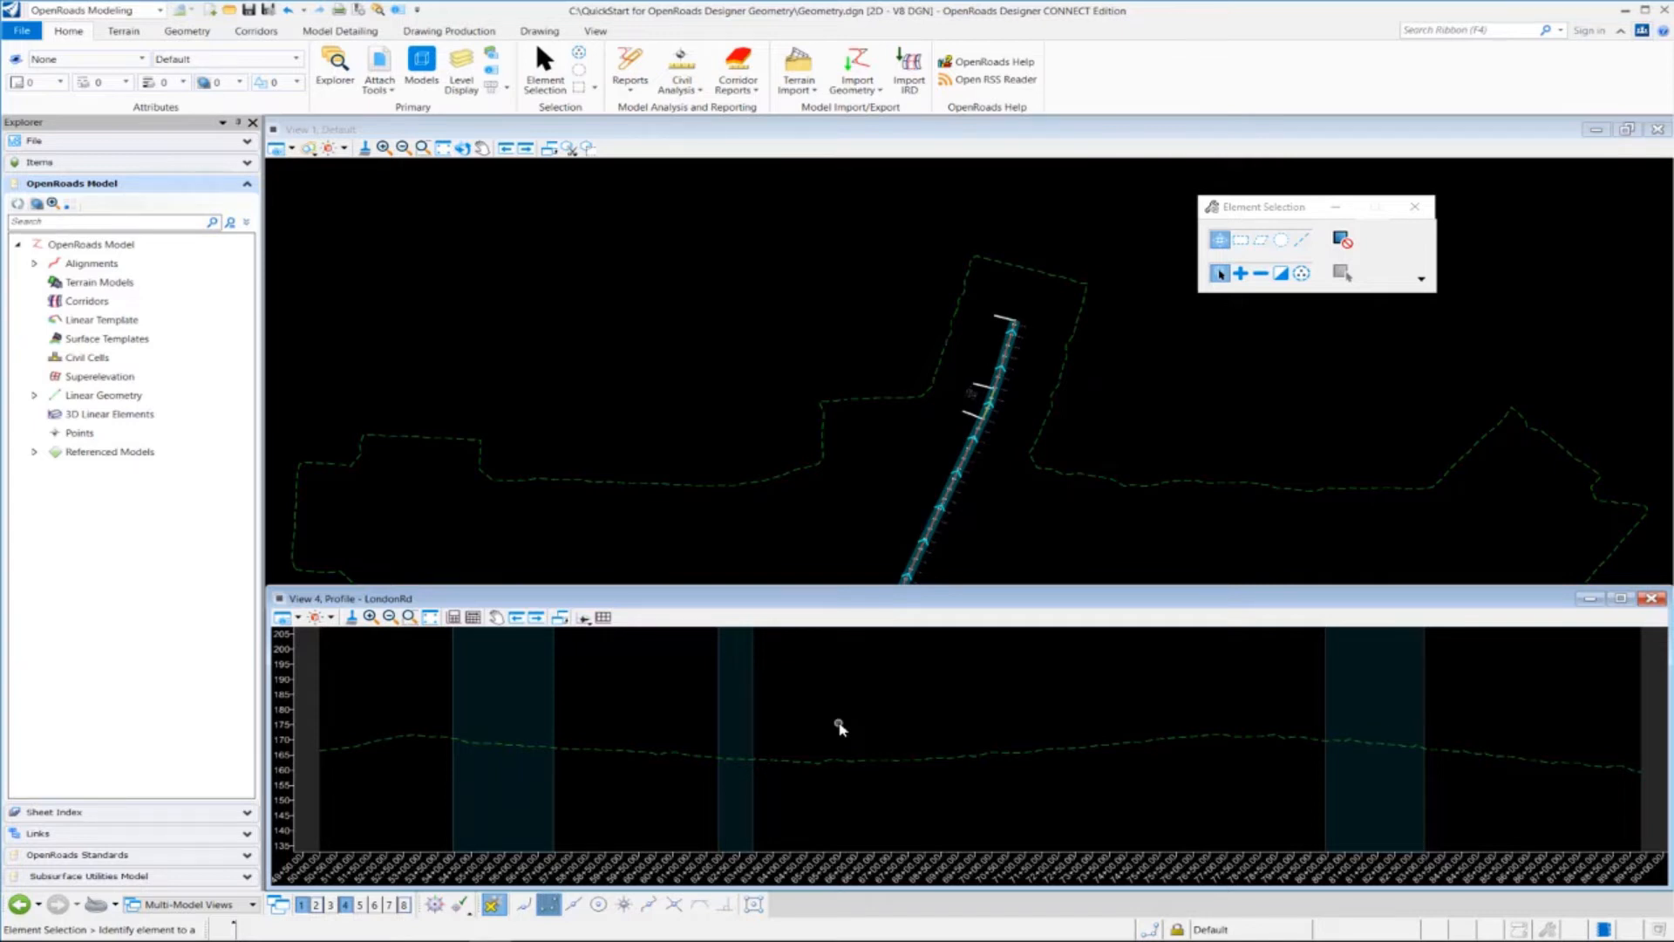
mouse_move(876, 786)
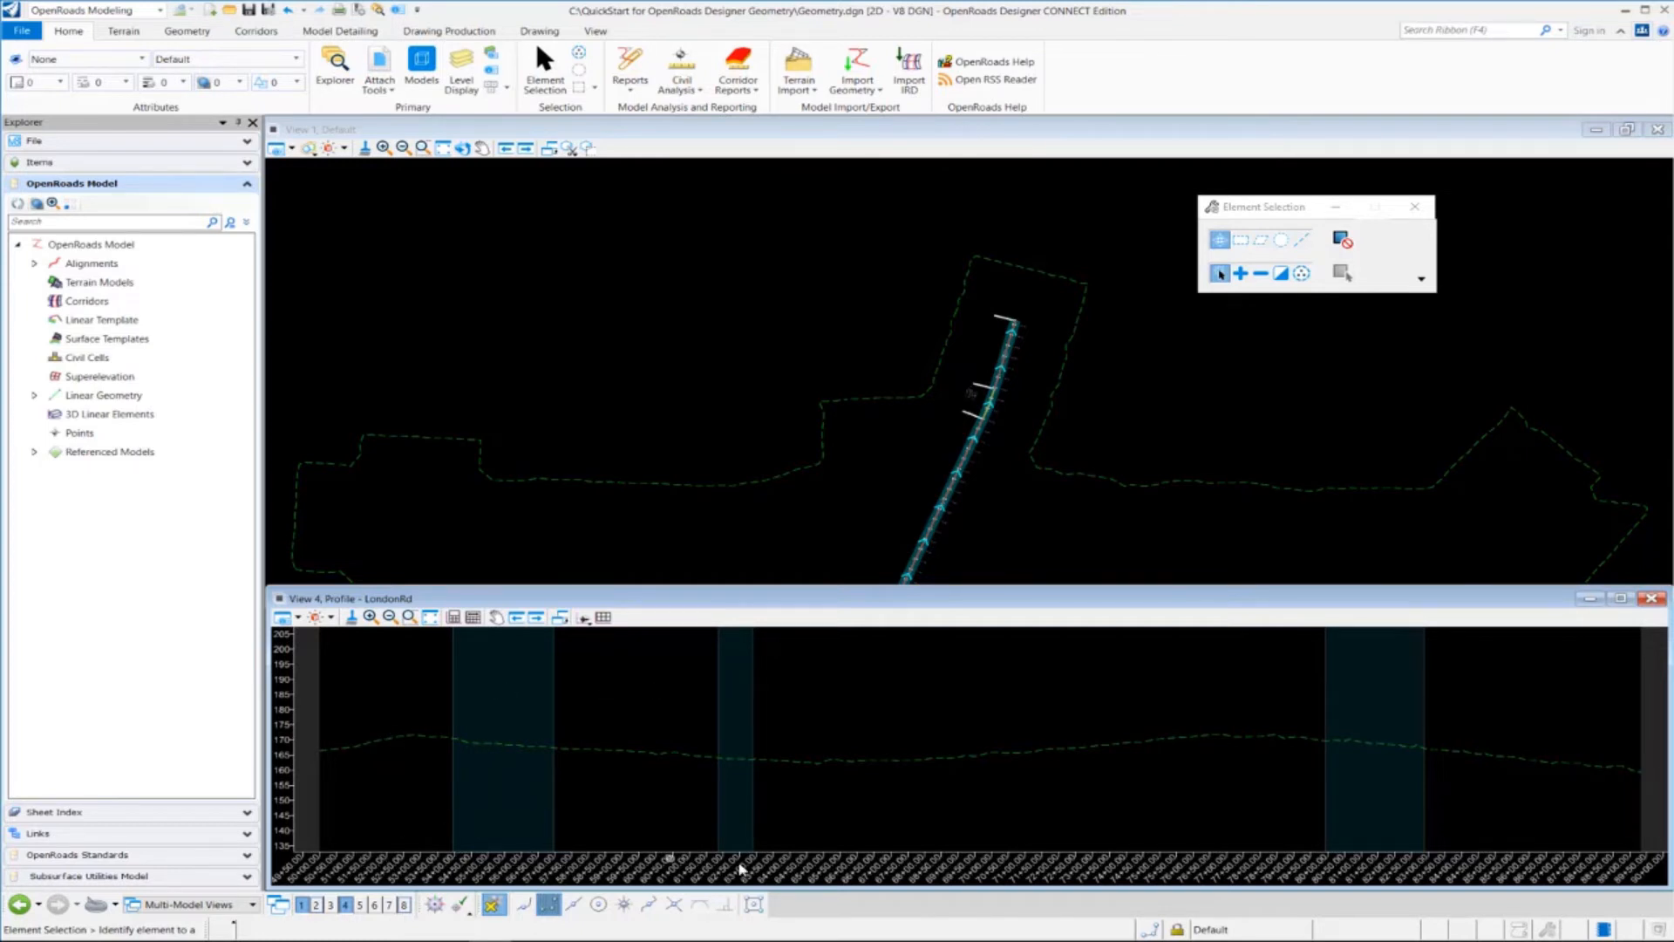
mouse_move(290, 648)
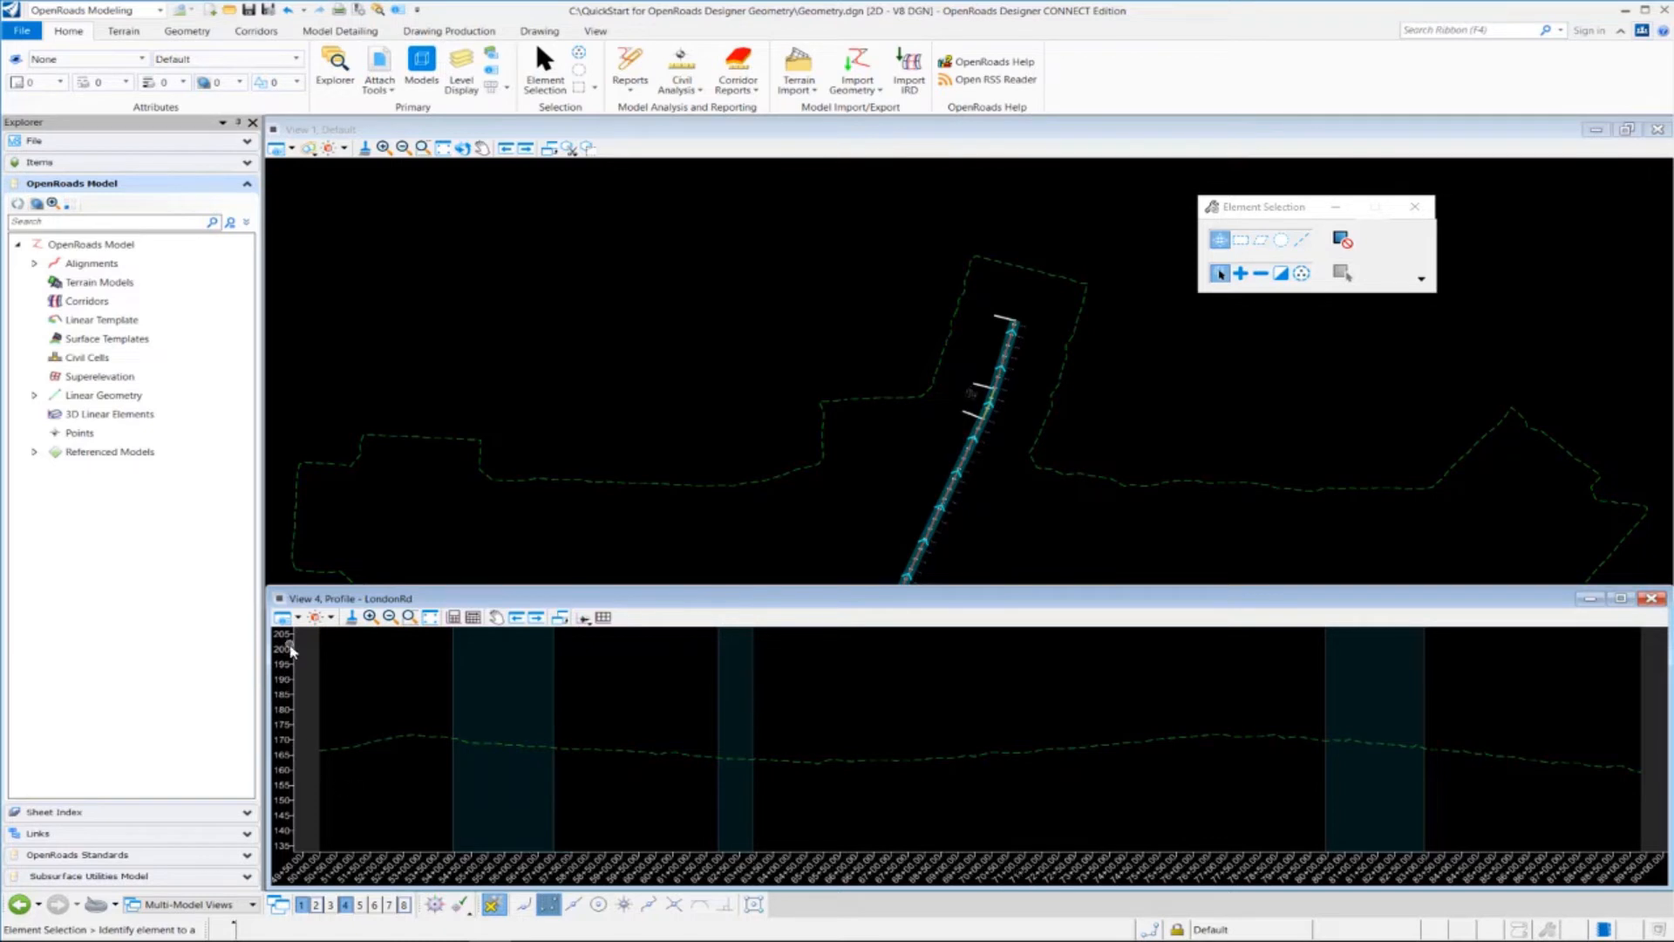
mouse_move(603, 685)
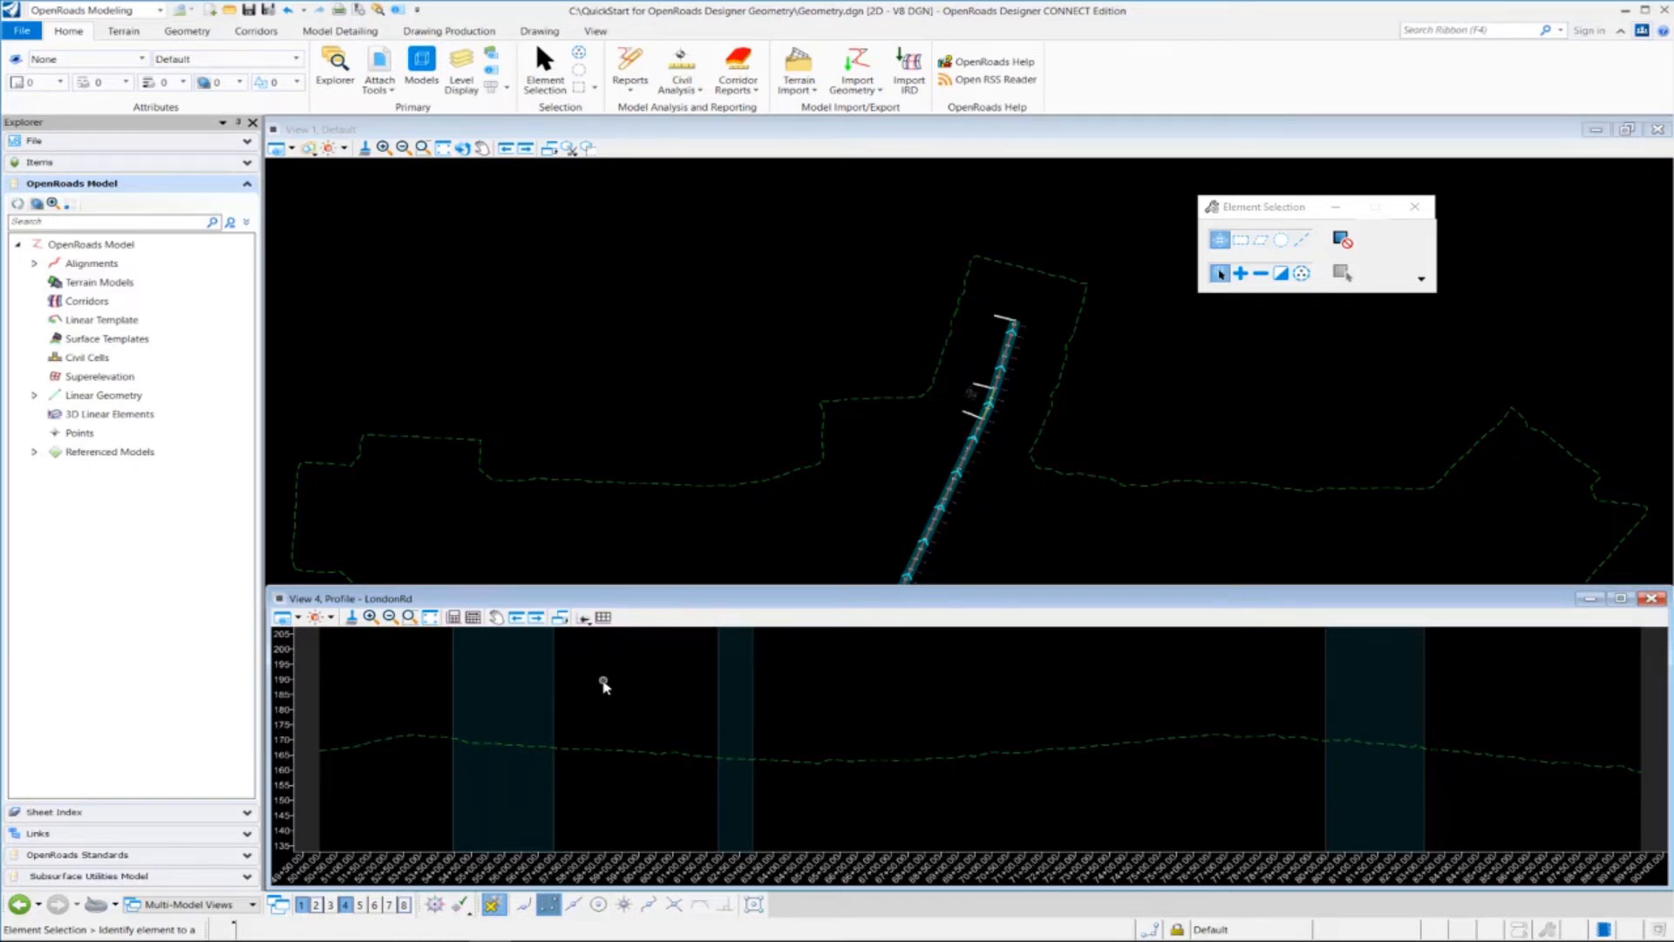
mouse_move(865, 762)
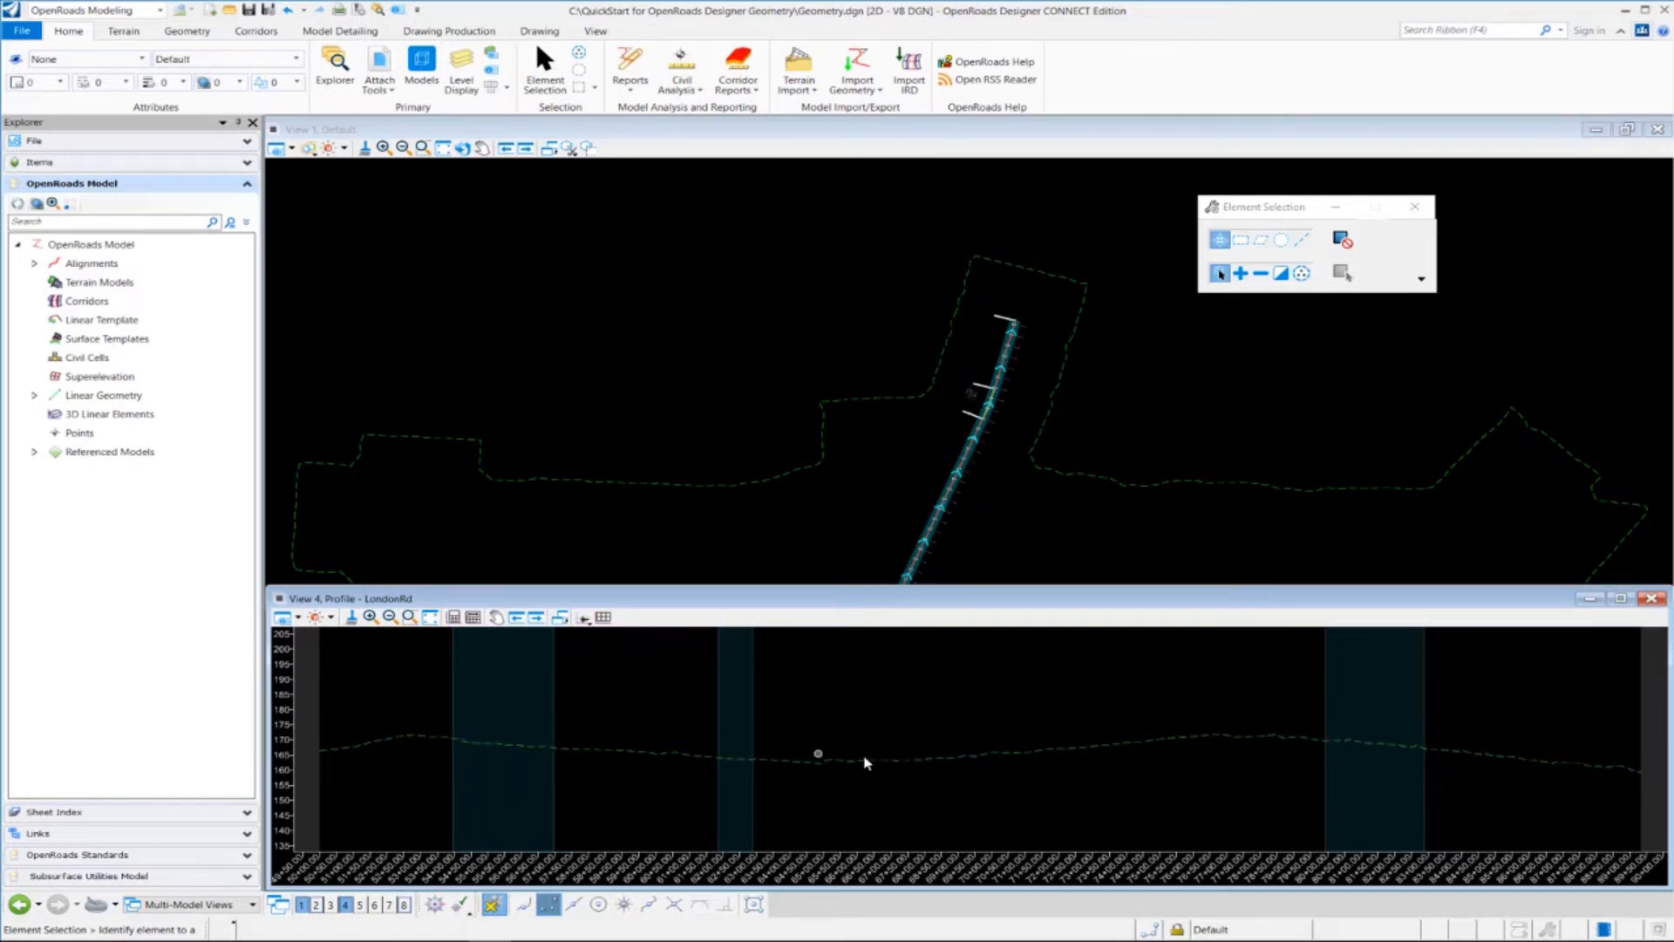
mouse_move(720, 745)
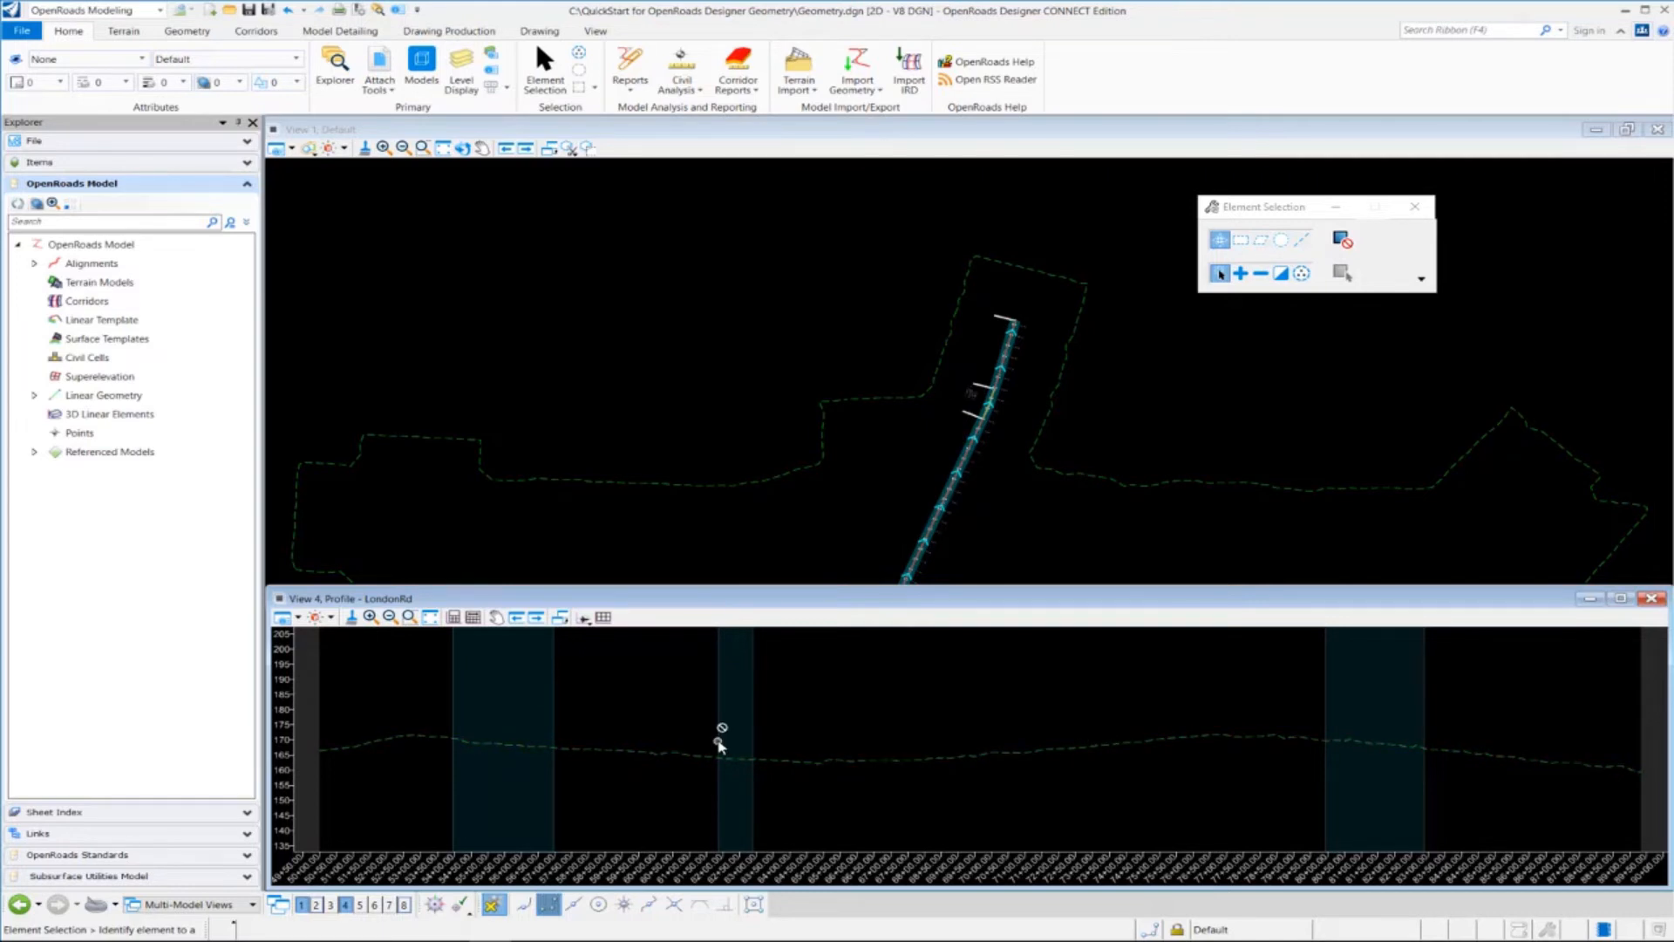
mouse_move(302, 708)
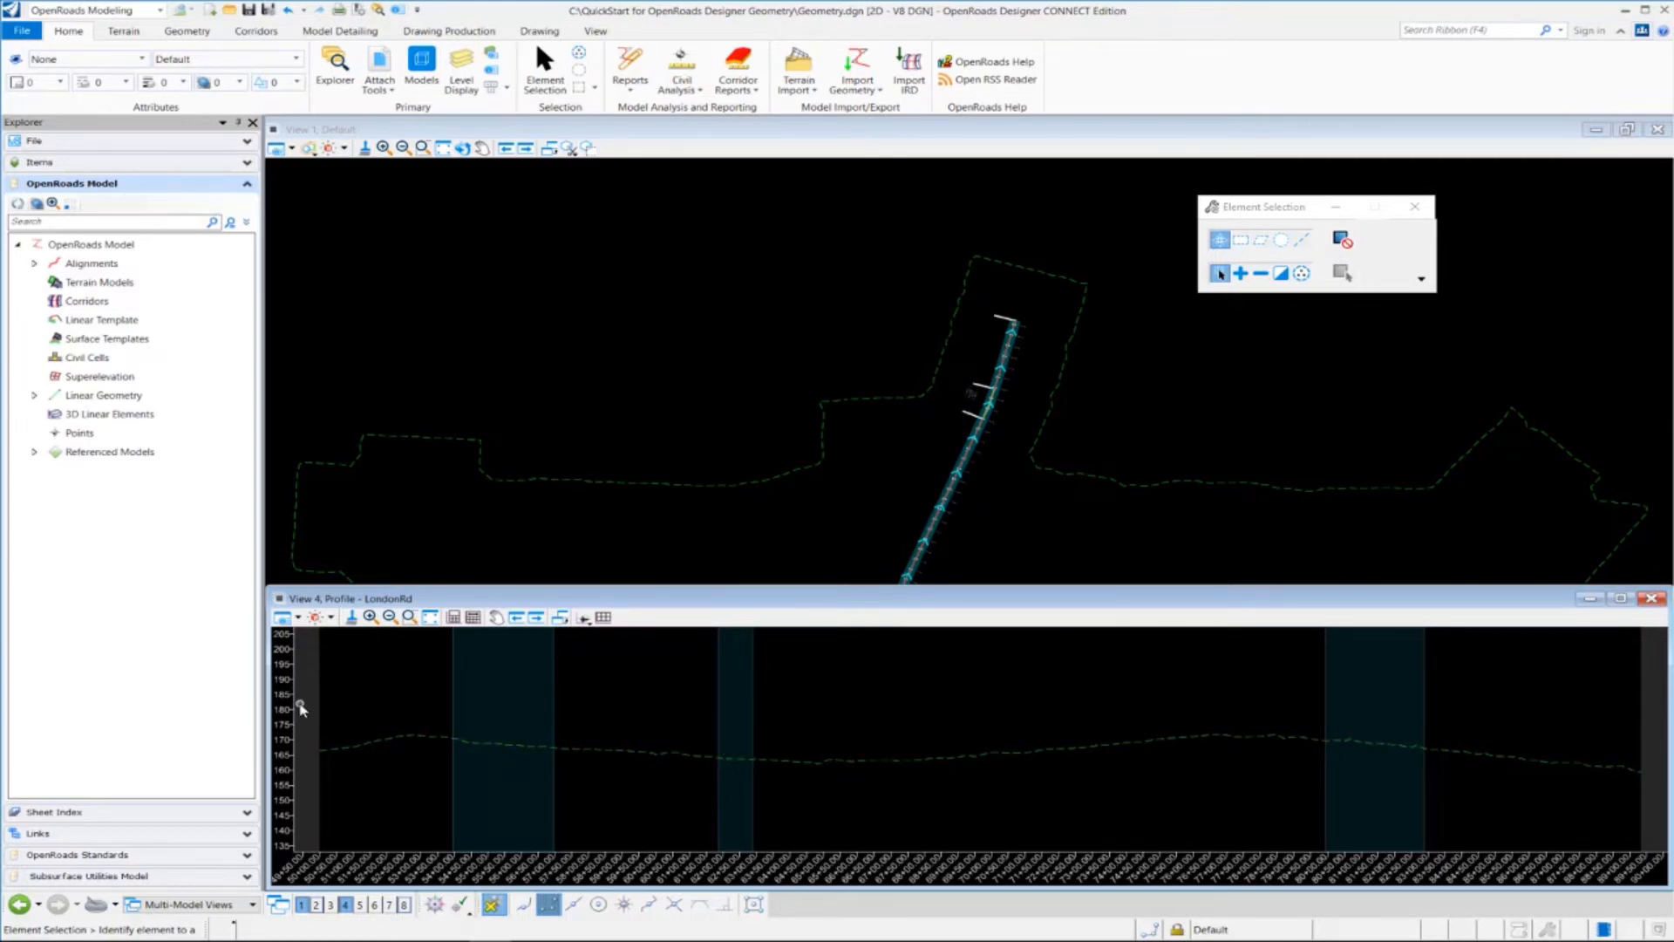
mouse_move(316, 683)
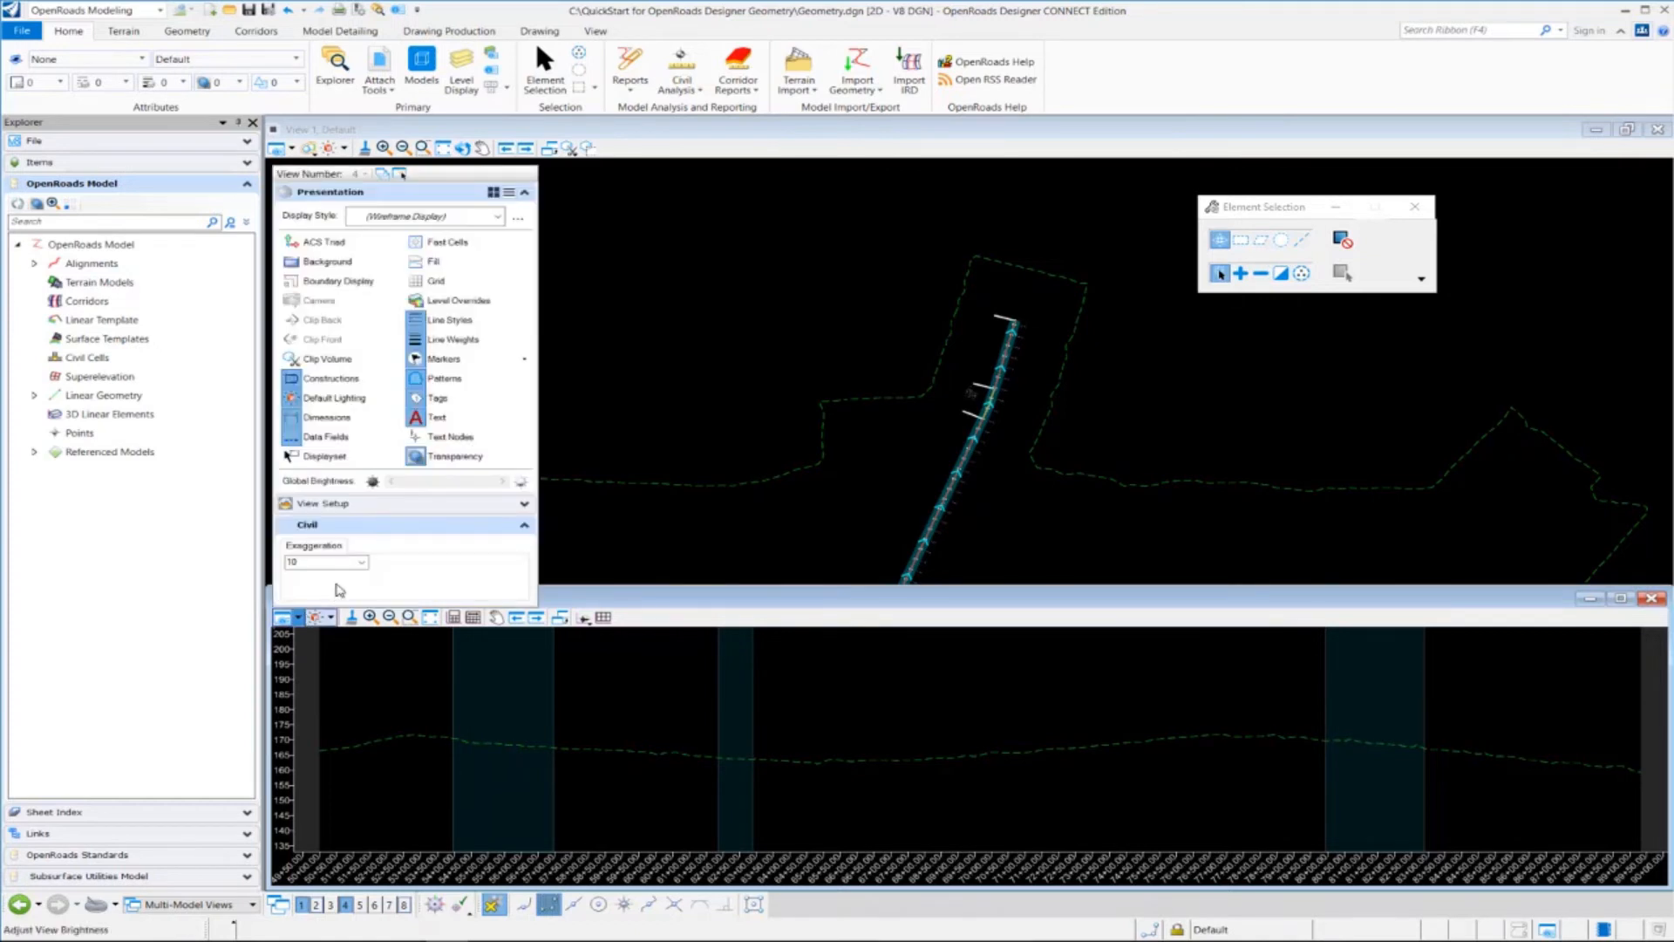
Step: Close View Attributes and fit the LondonRd existing ground profile inside View 4
left_click(361, 563)
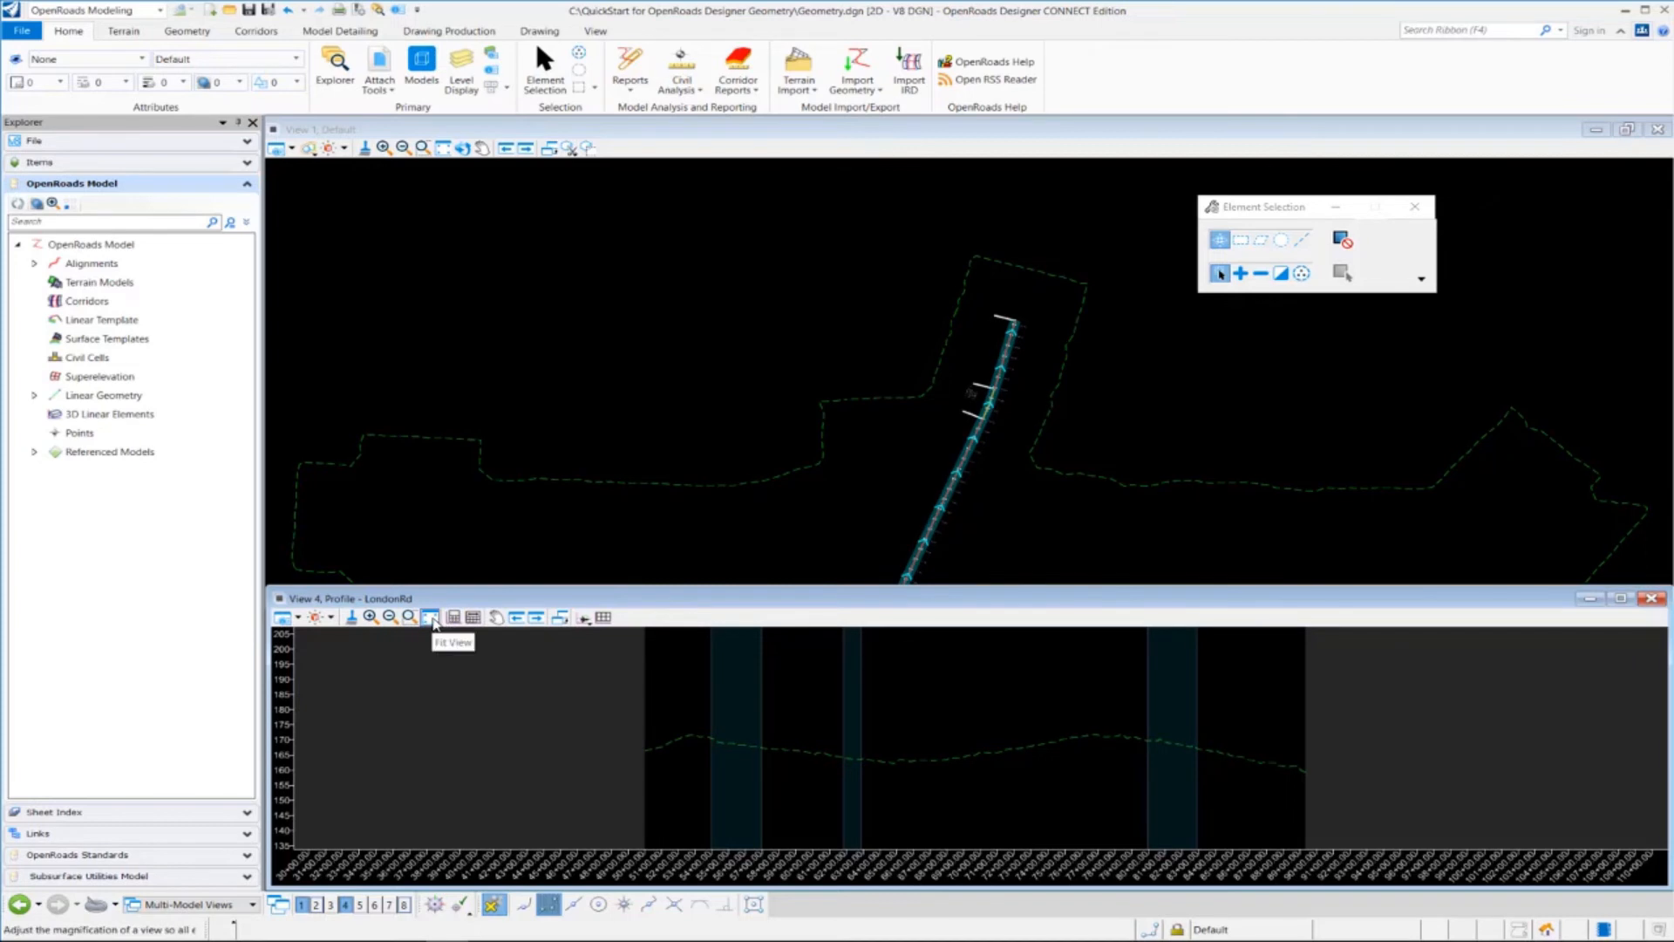
left_click(429, 617)
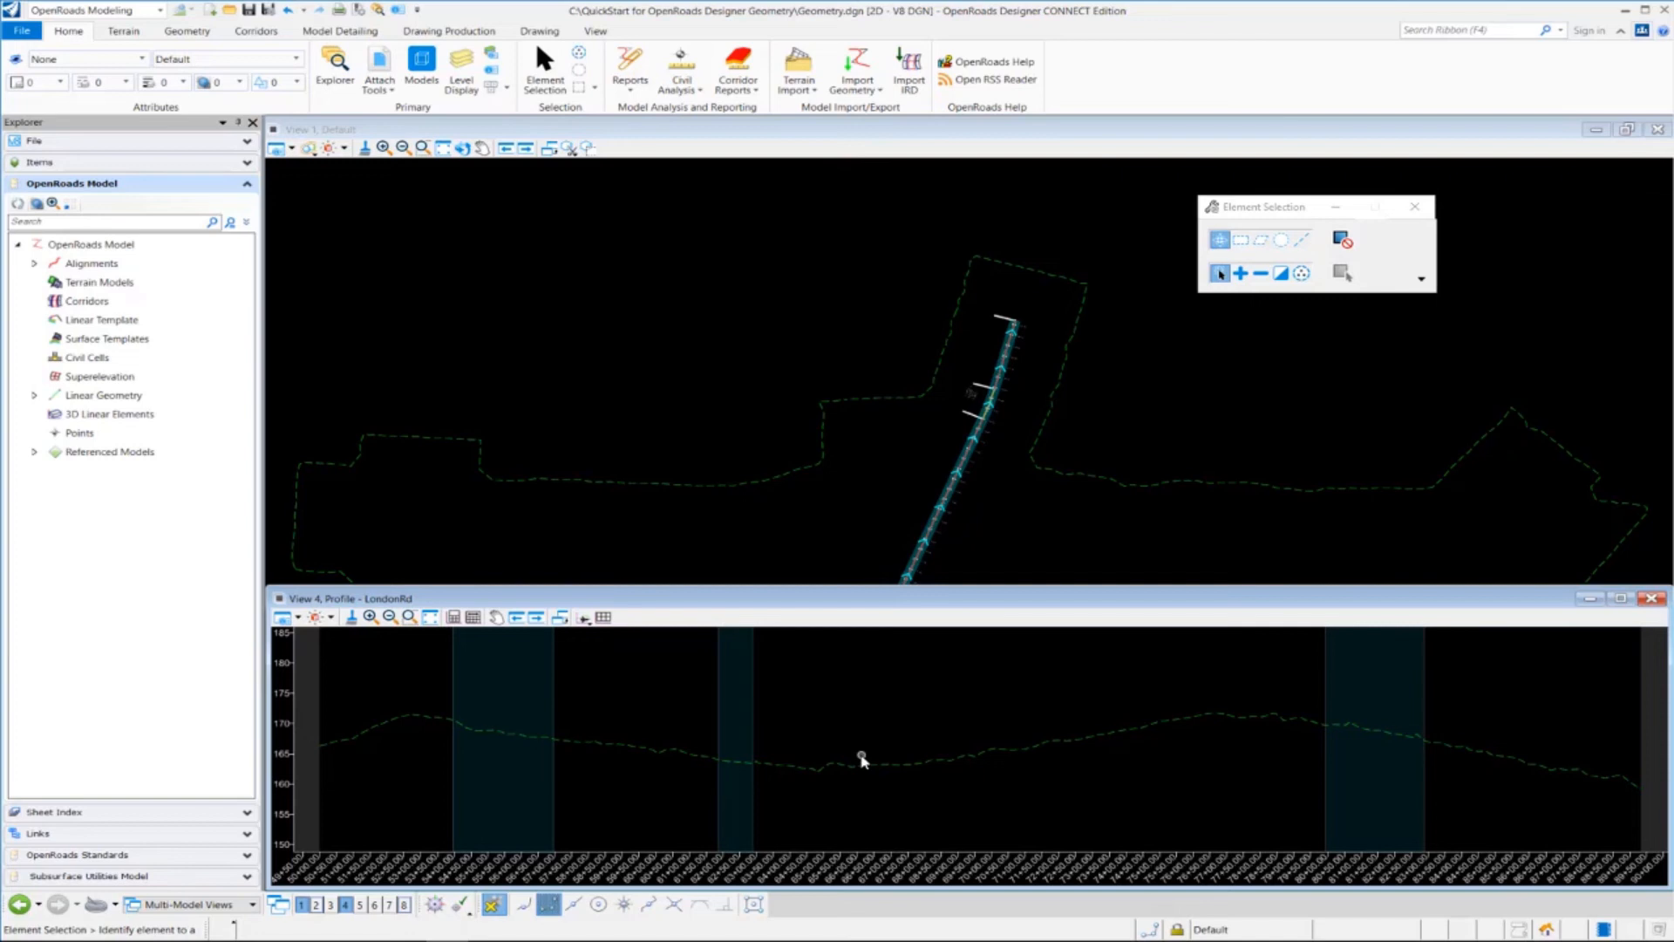
mouse_move(861, 760)
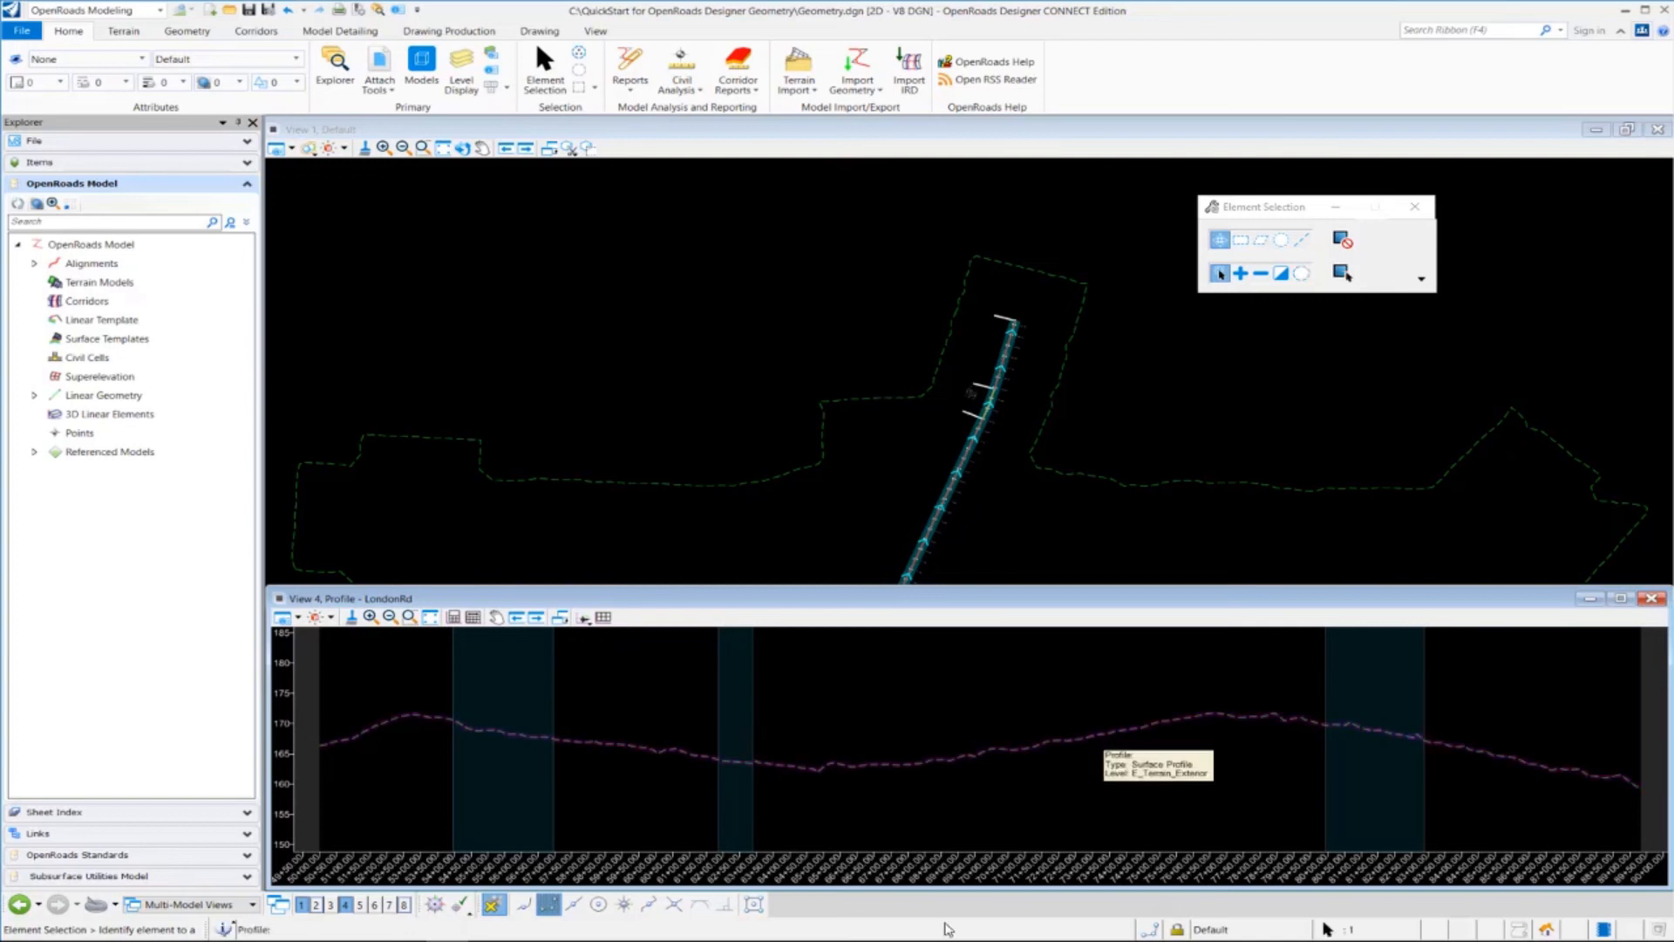
Step: Select the existing ground line in View 4 and set it as the active profile
left_click(1102, 736)
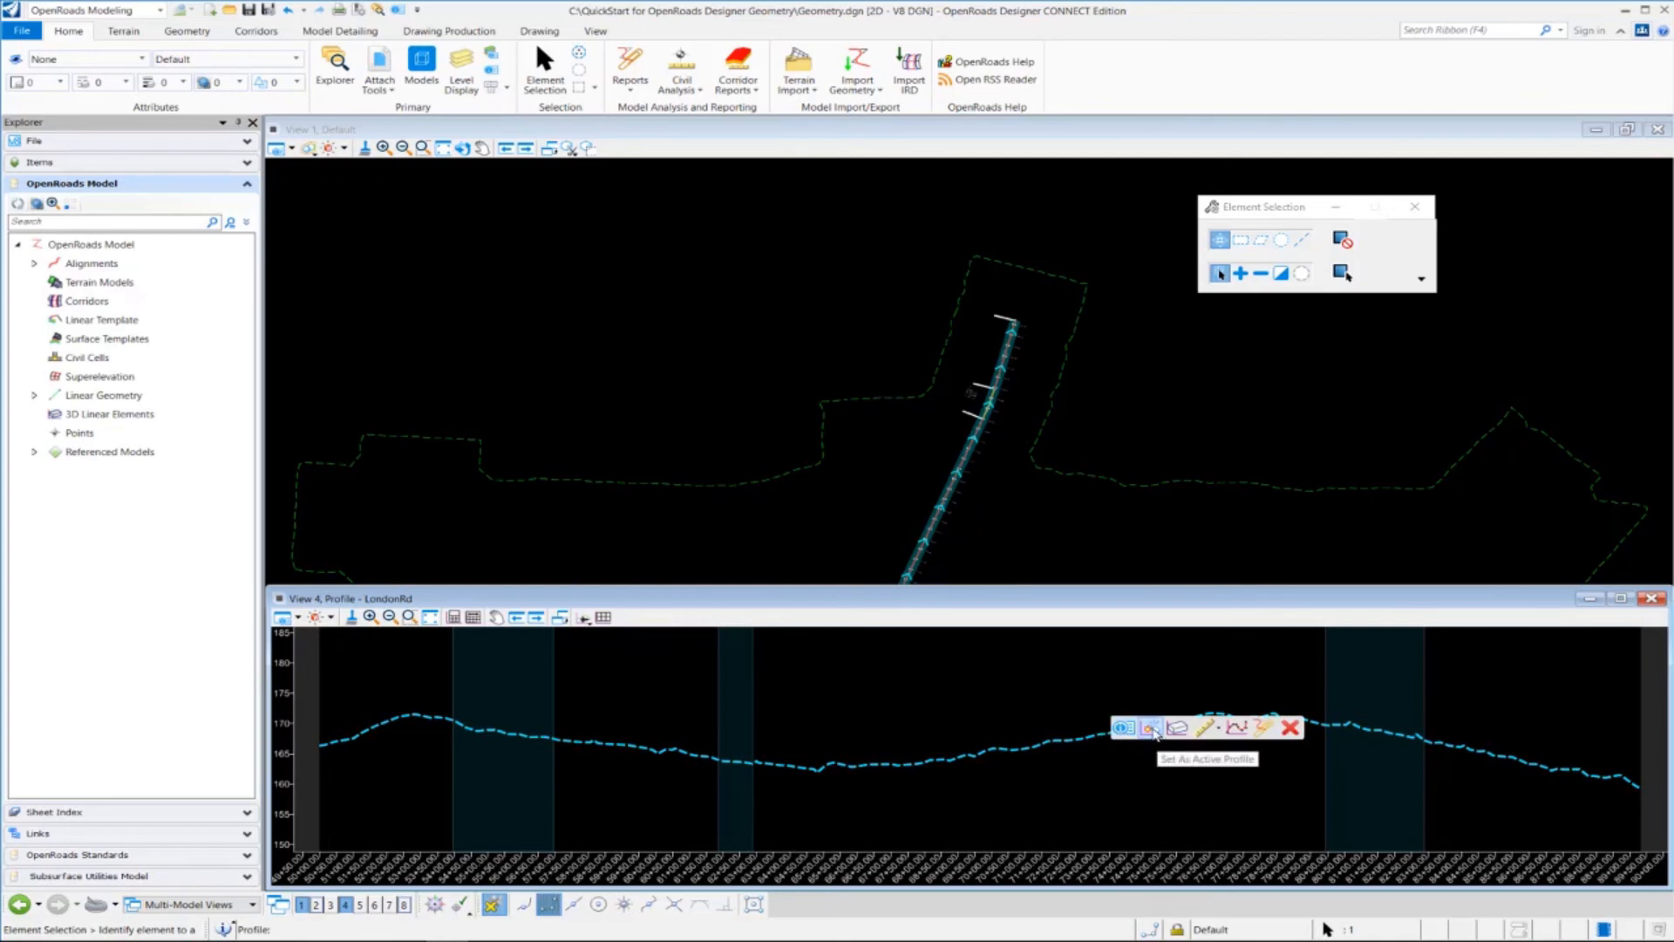
left_click(1121, 727)
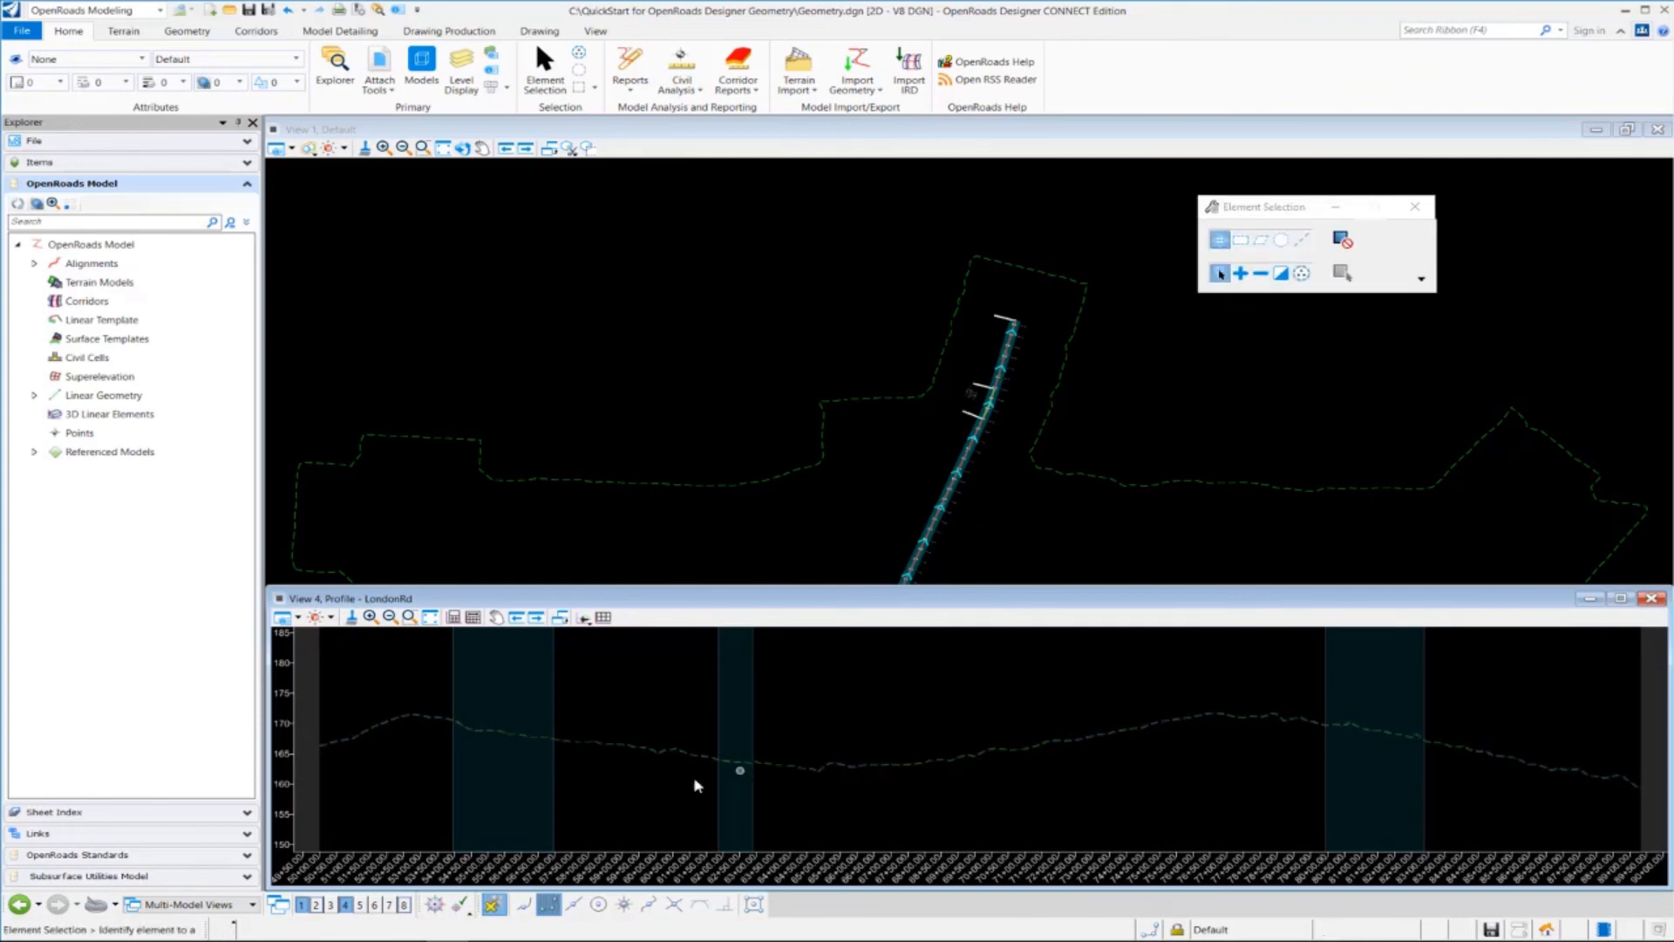
mouse_move(1056, 787)
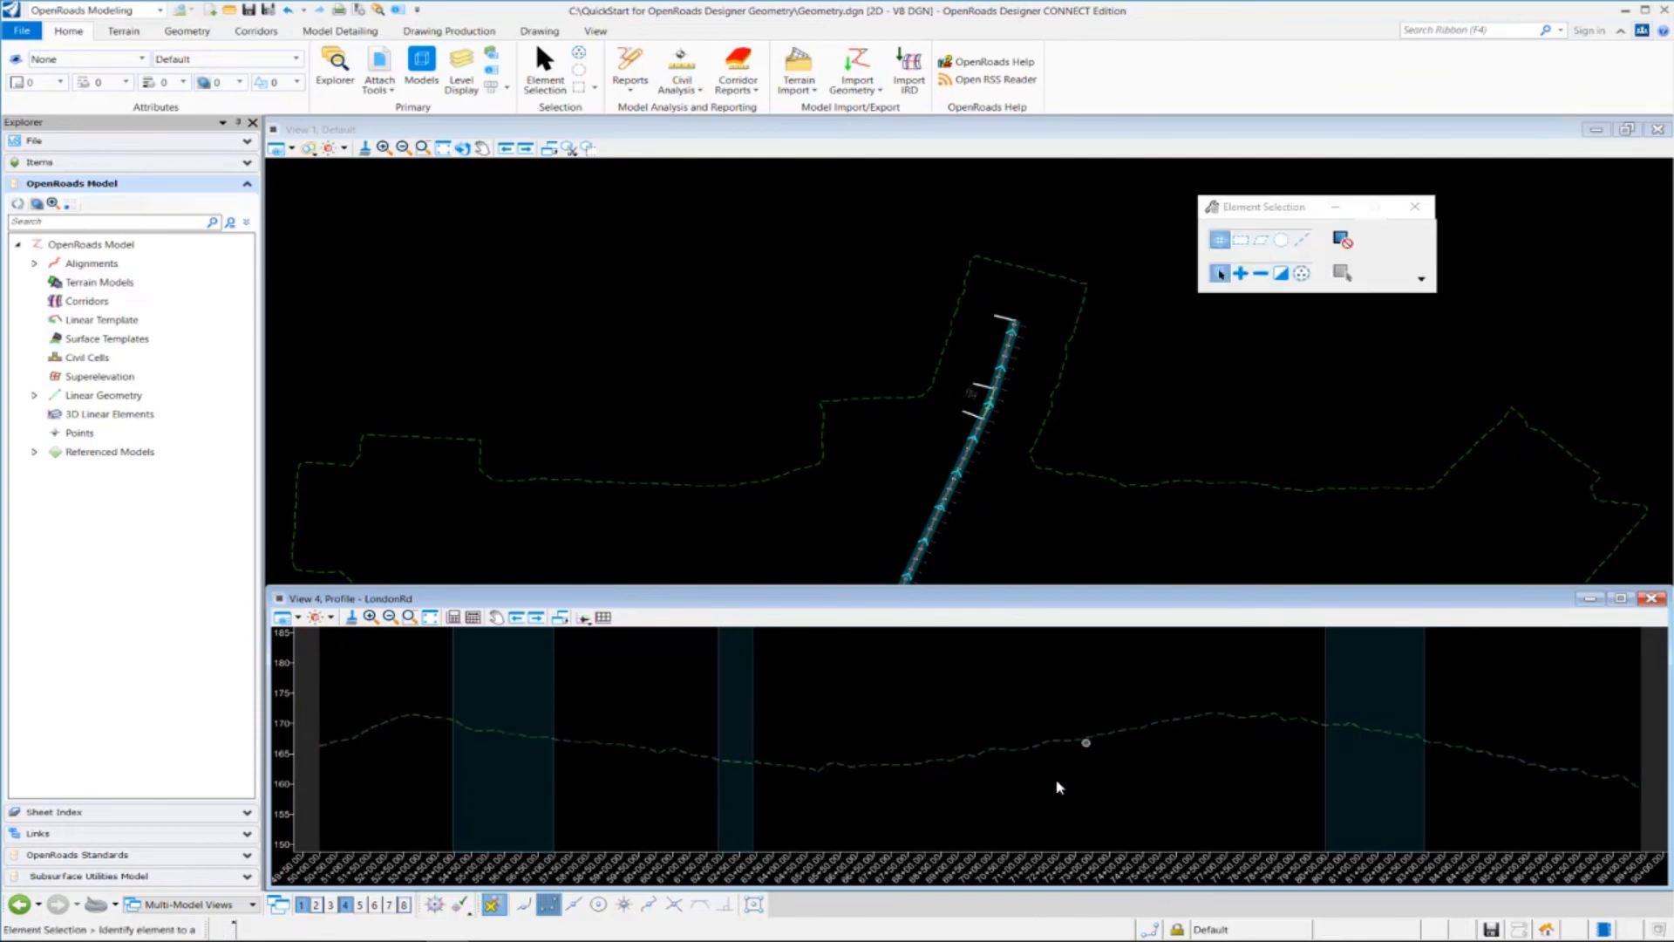